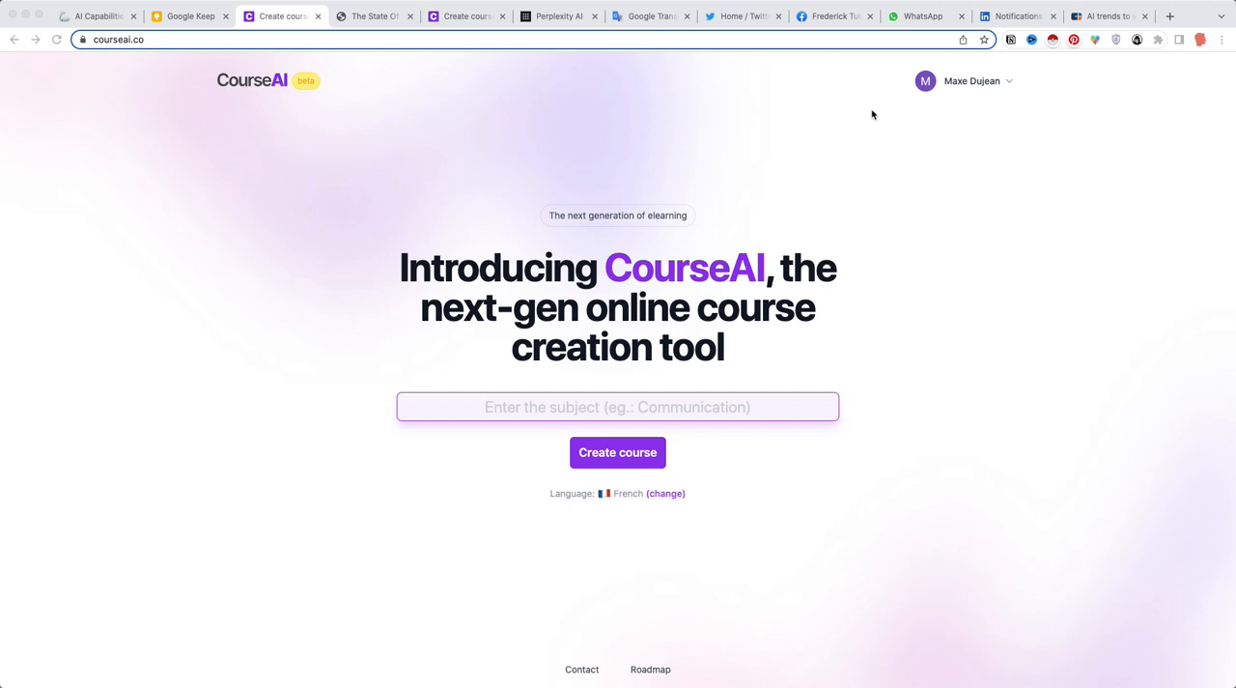
mouse_move(842, 145)
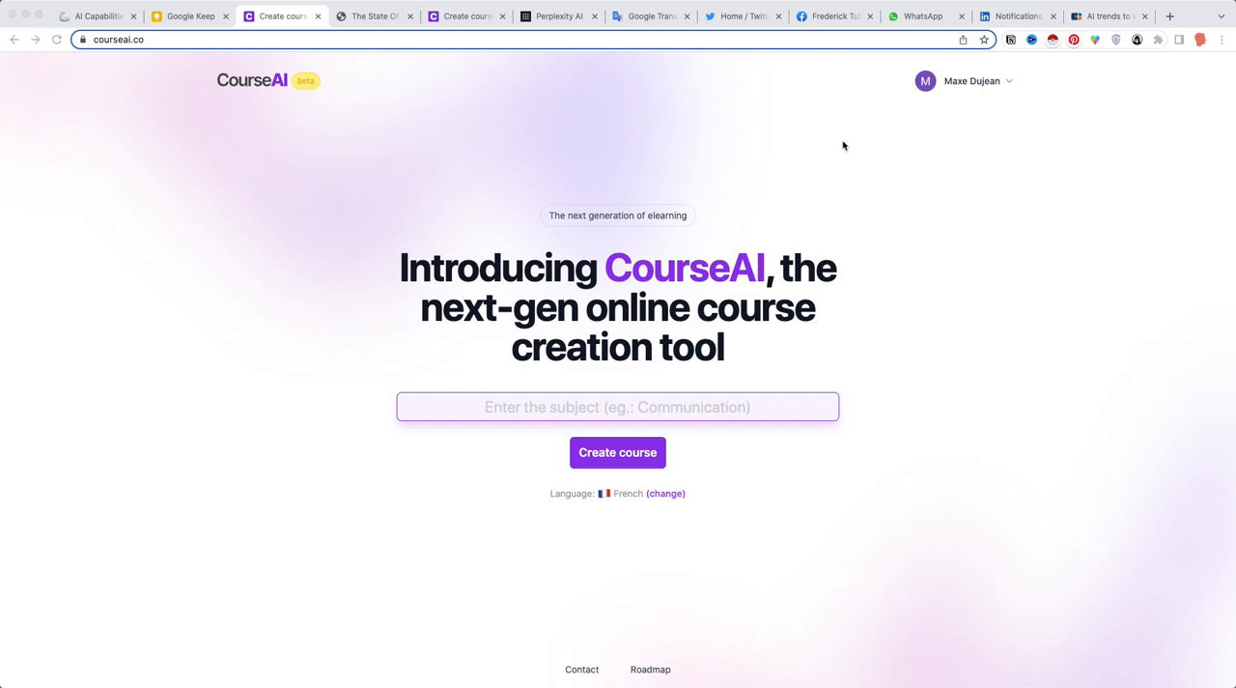
mouse_move(838, 158)
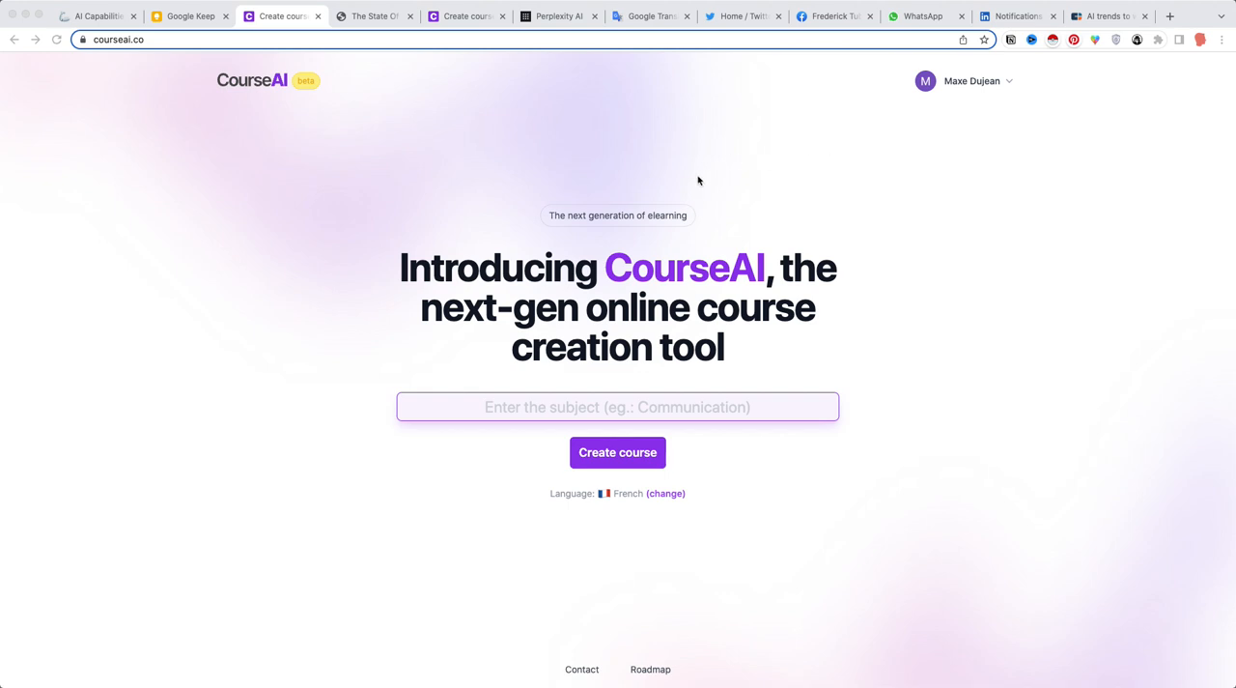
mouse_move(583, 168)
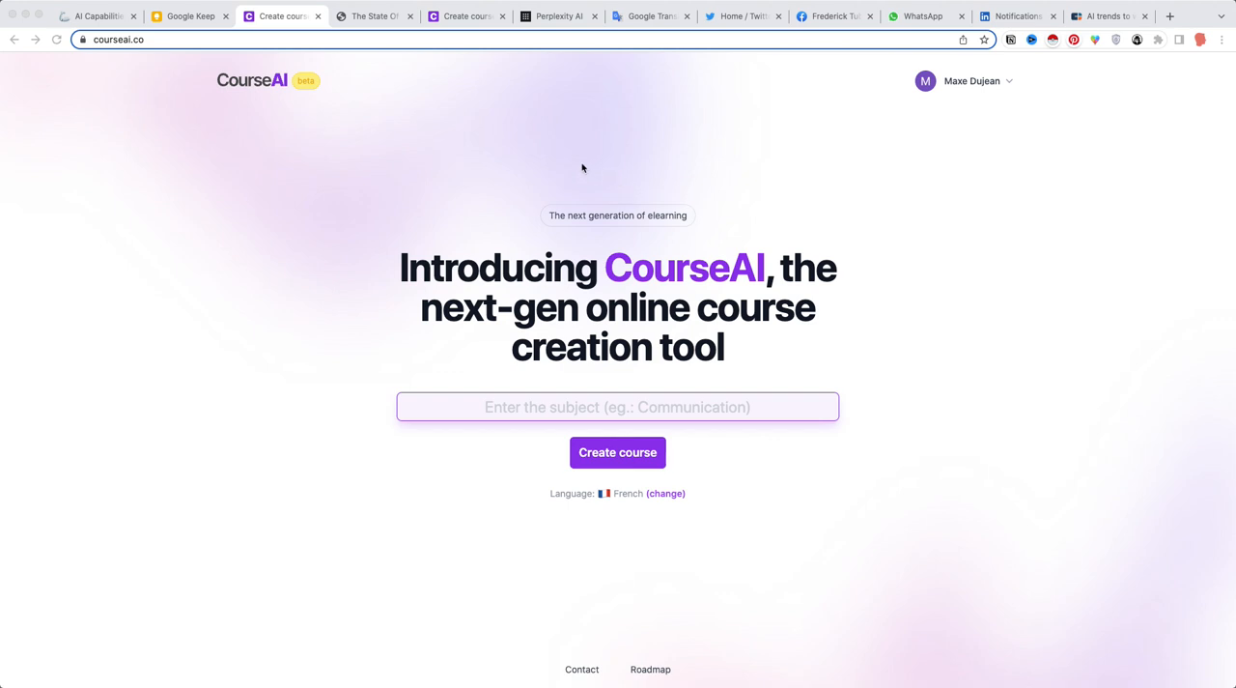
mouse_move(437, 216)
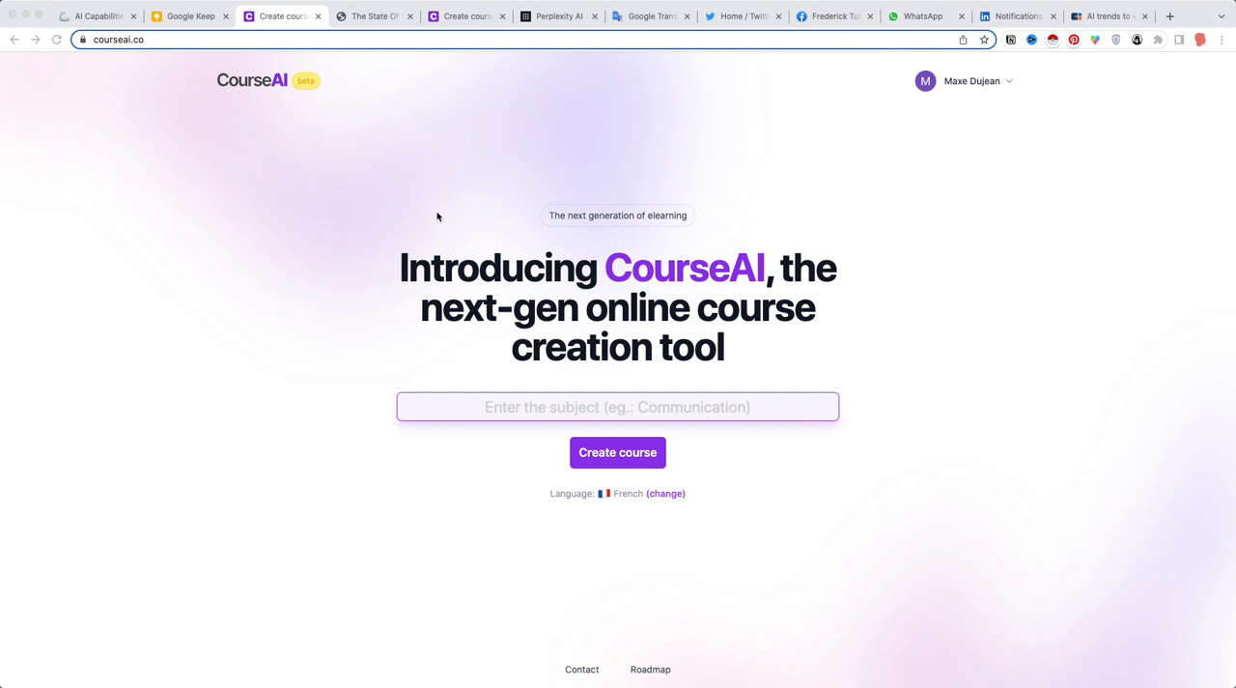
mouse_move(435, 218)
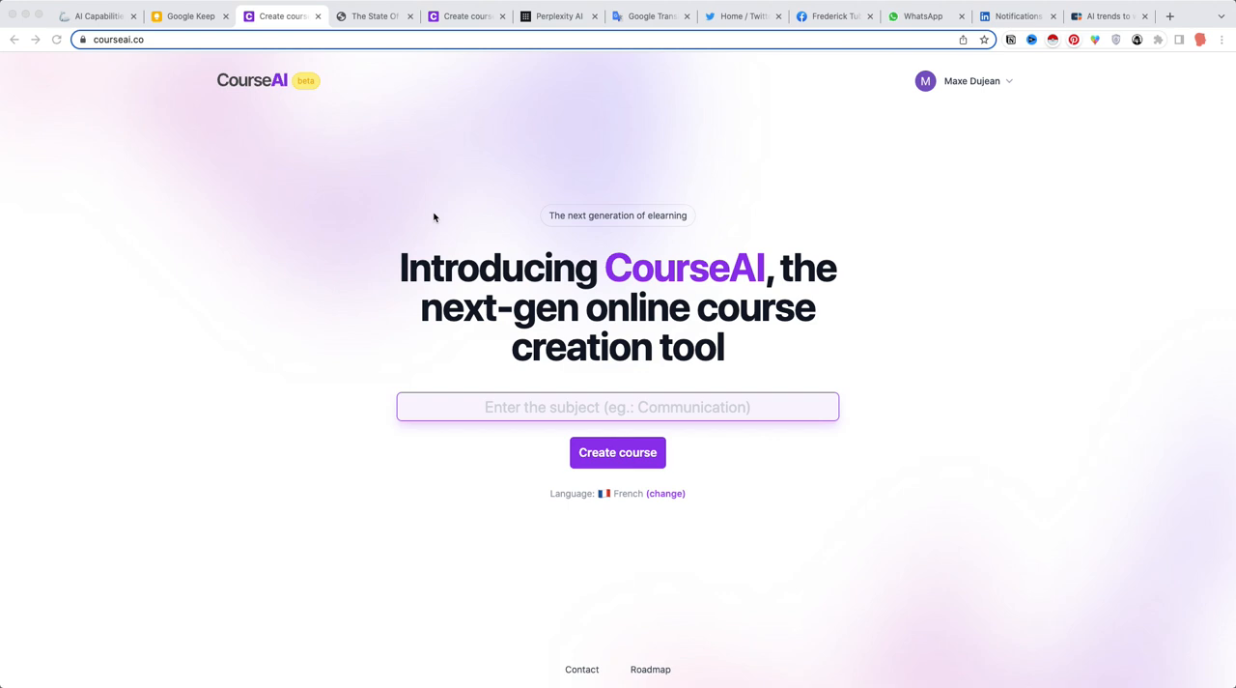
mouse_move(425, 226)
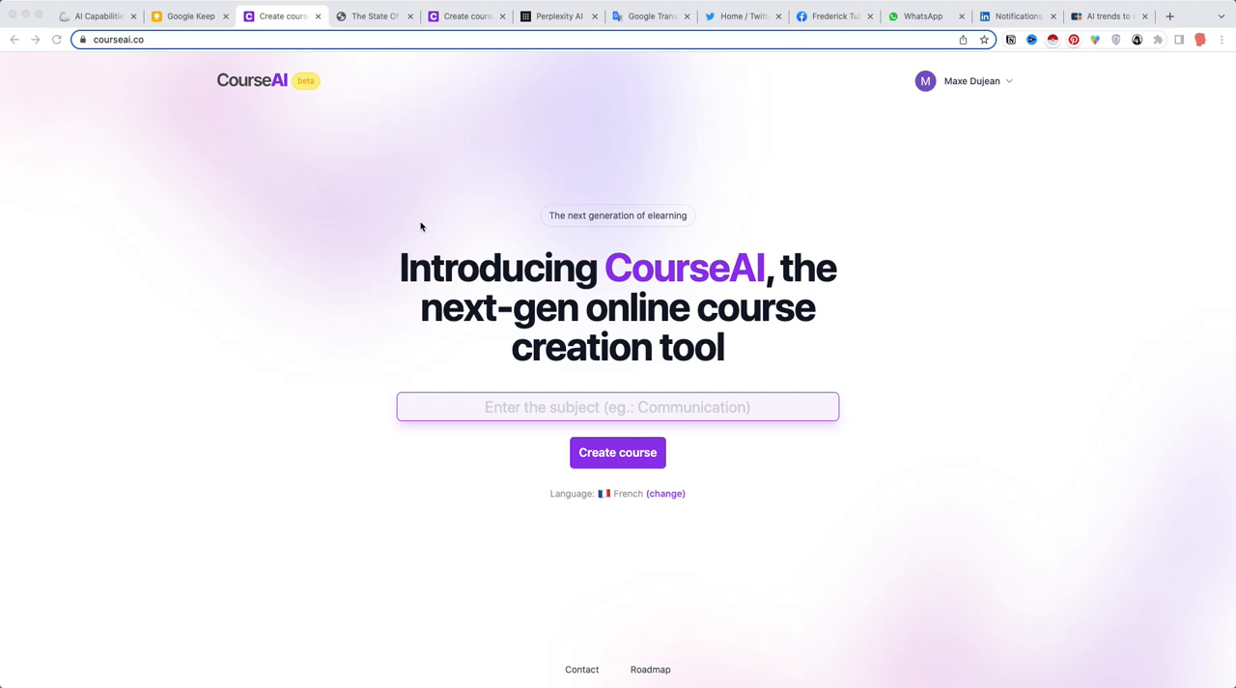
mouse_move(415, 224)
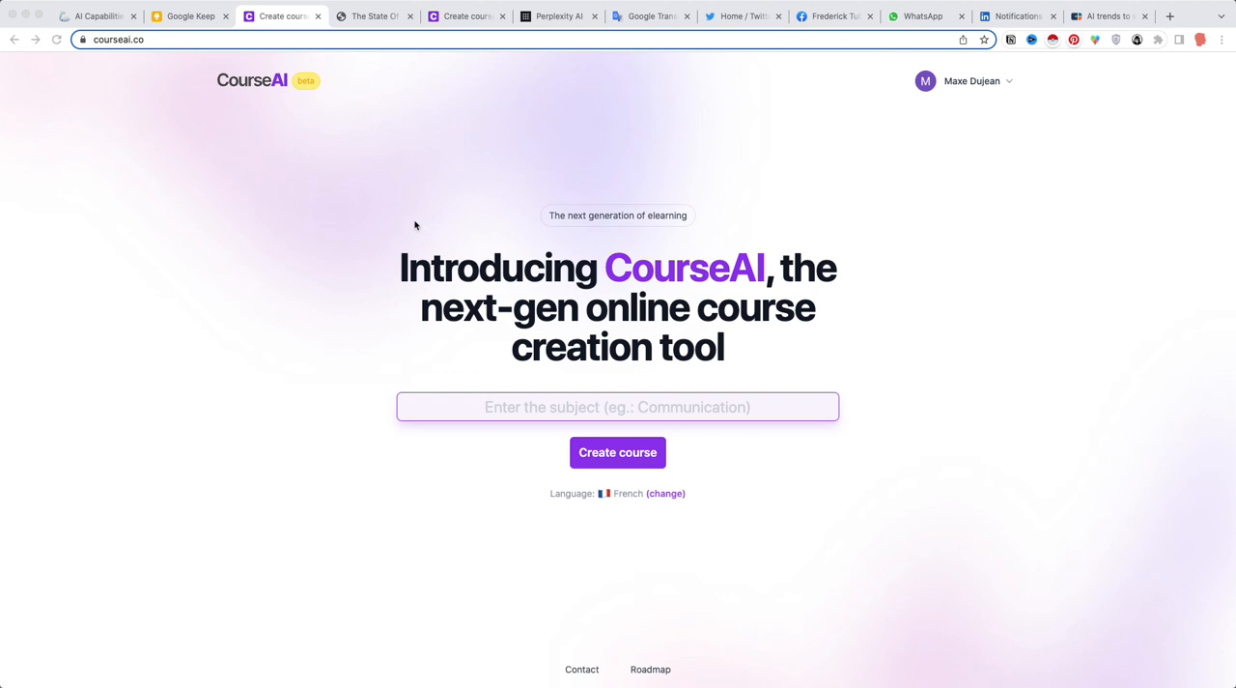
mouse_move(409, 226)
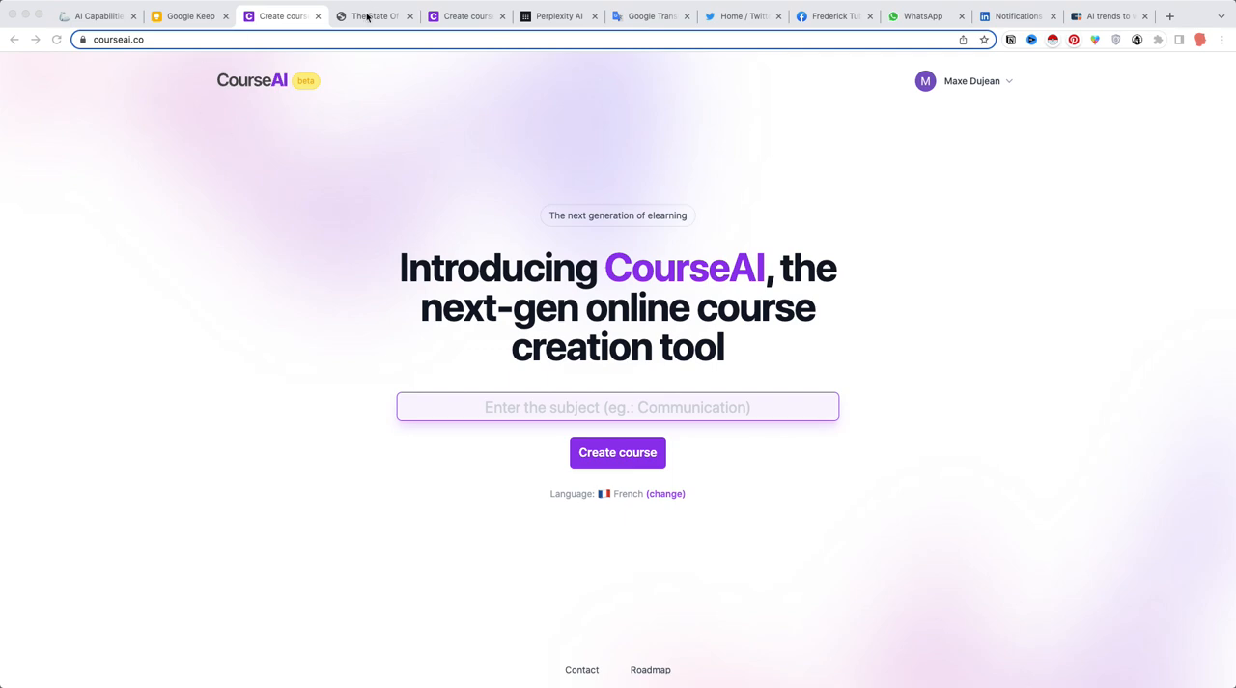
Show the Text Generation slide illustrating CourseAI generating a Python Basics course outline
click(375, 15)
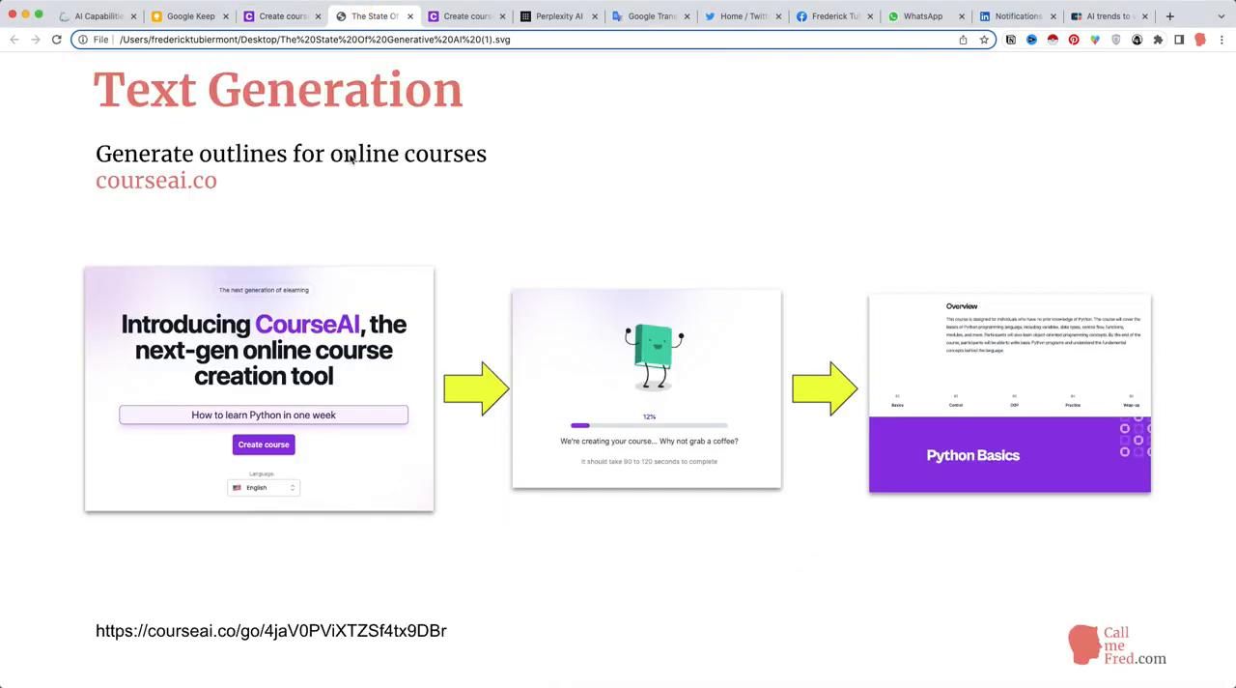
mouse_move(365, 160)
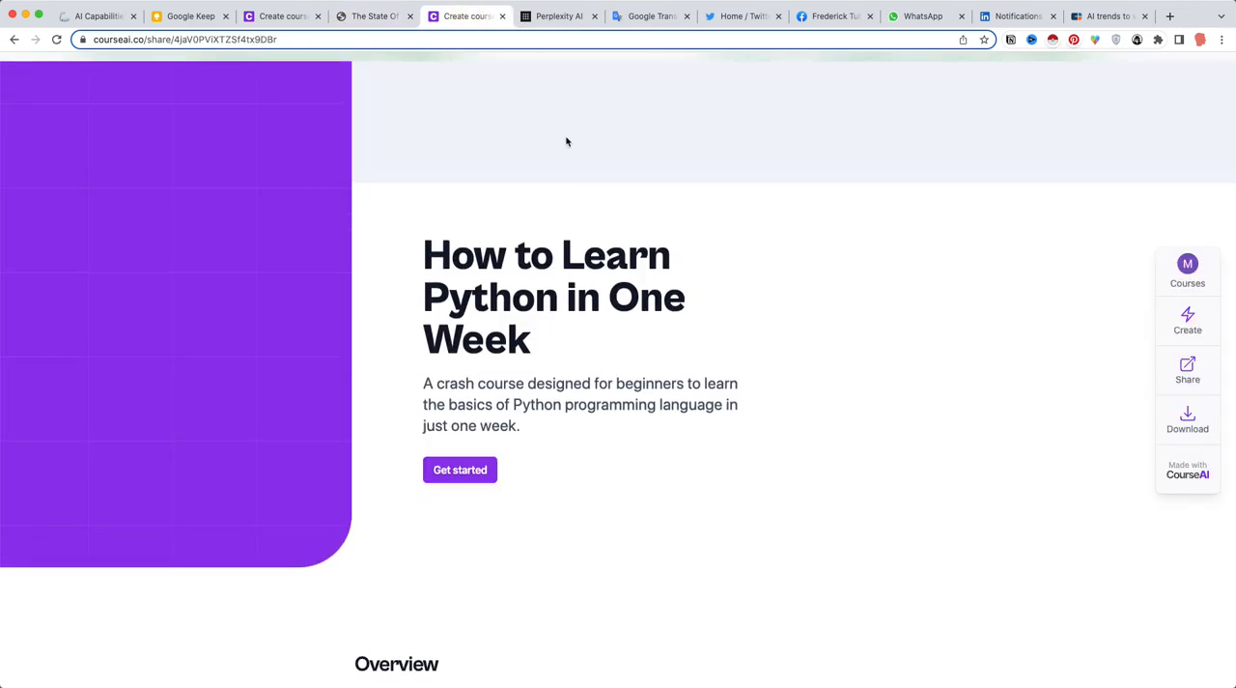
Scroll through the Python Basics module down to its conclusion
scroll(down, 3)
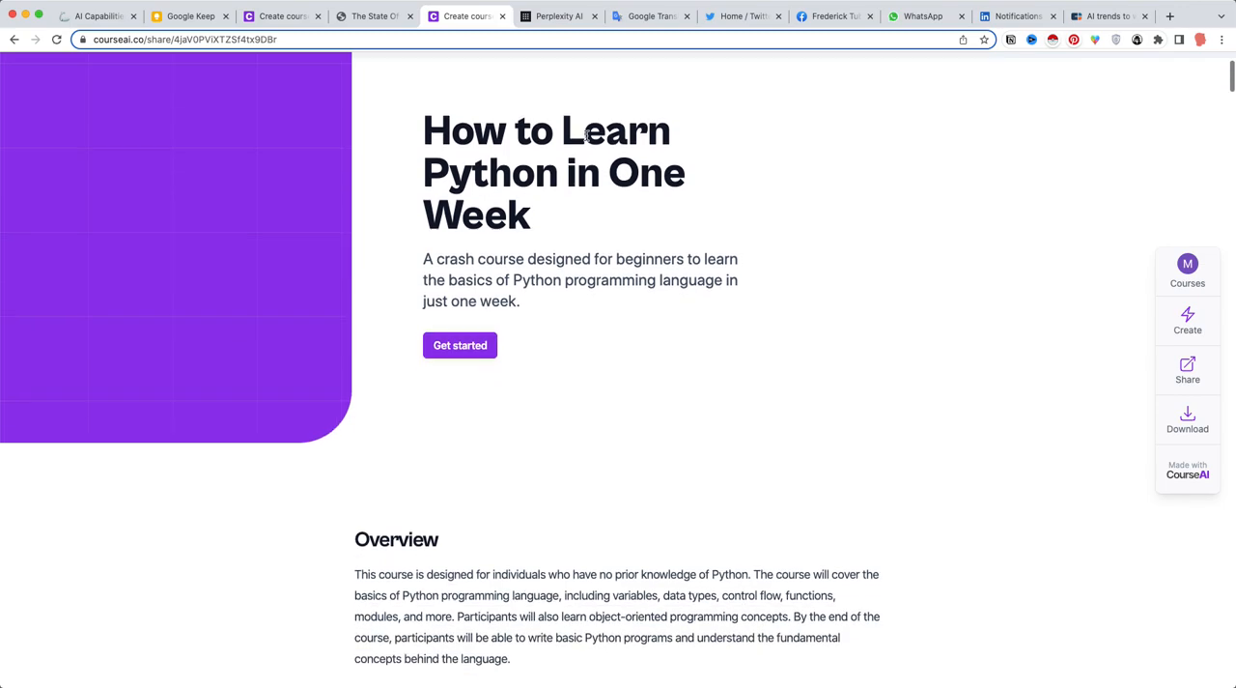
scroll(down, 3)
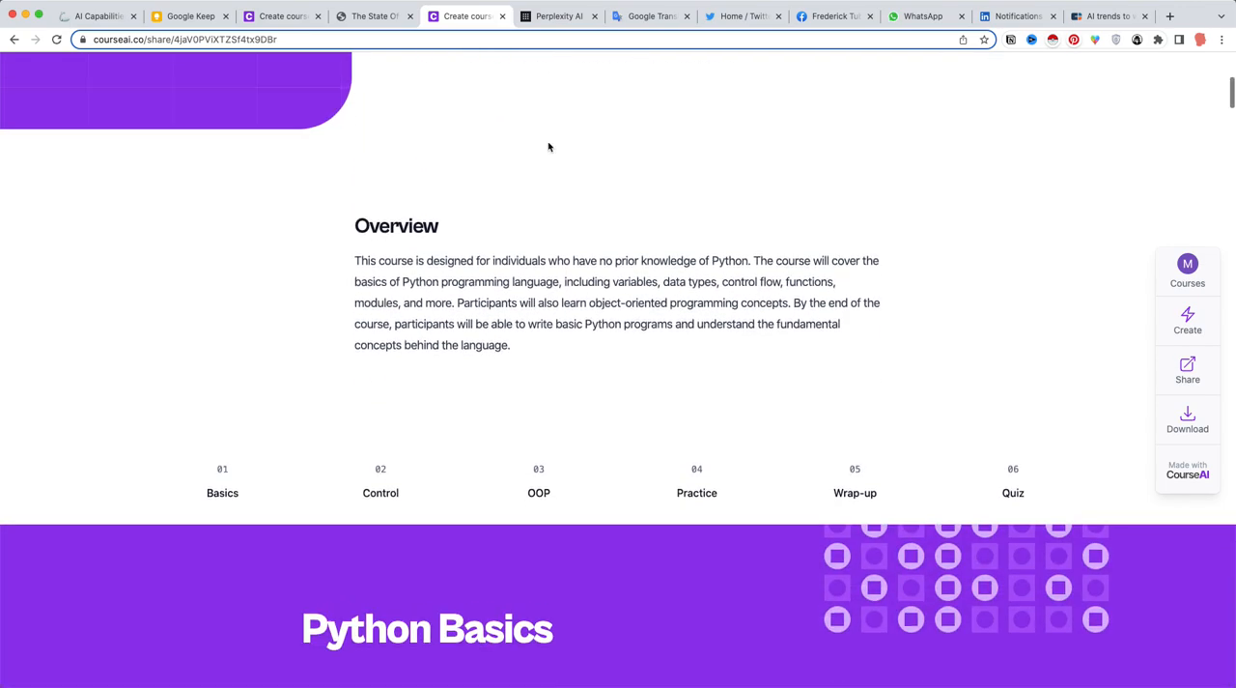
scroll(down, 3)
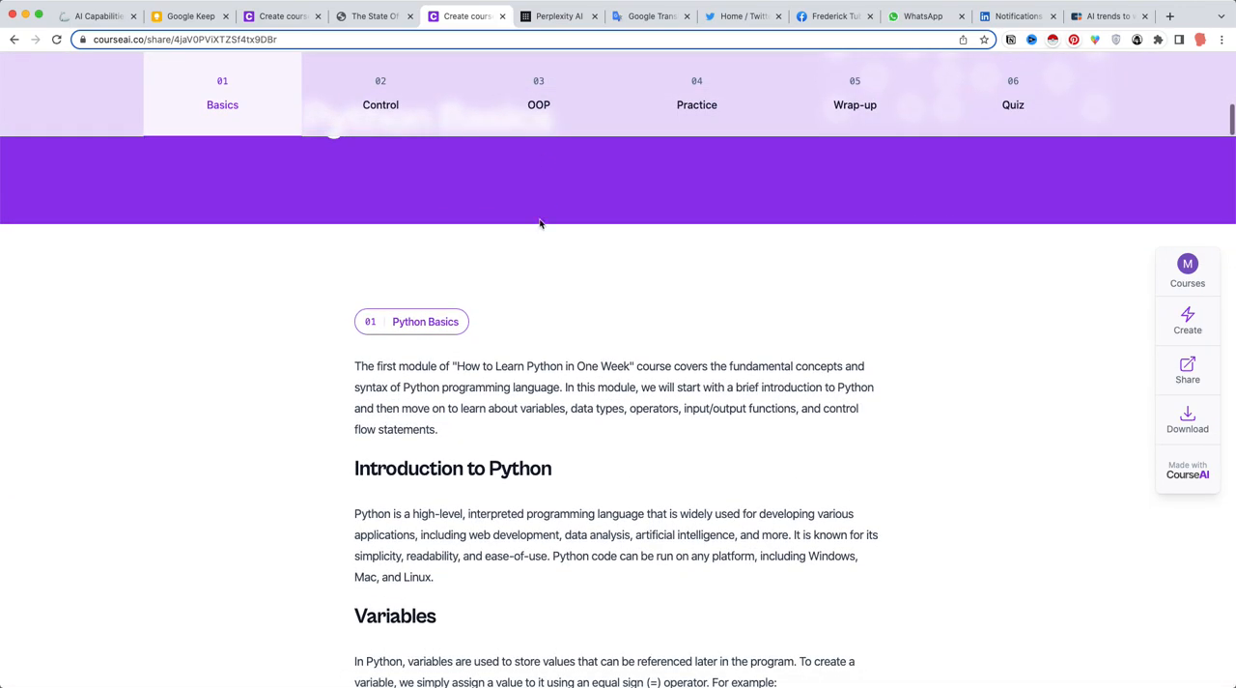
scroll(down, 3)
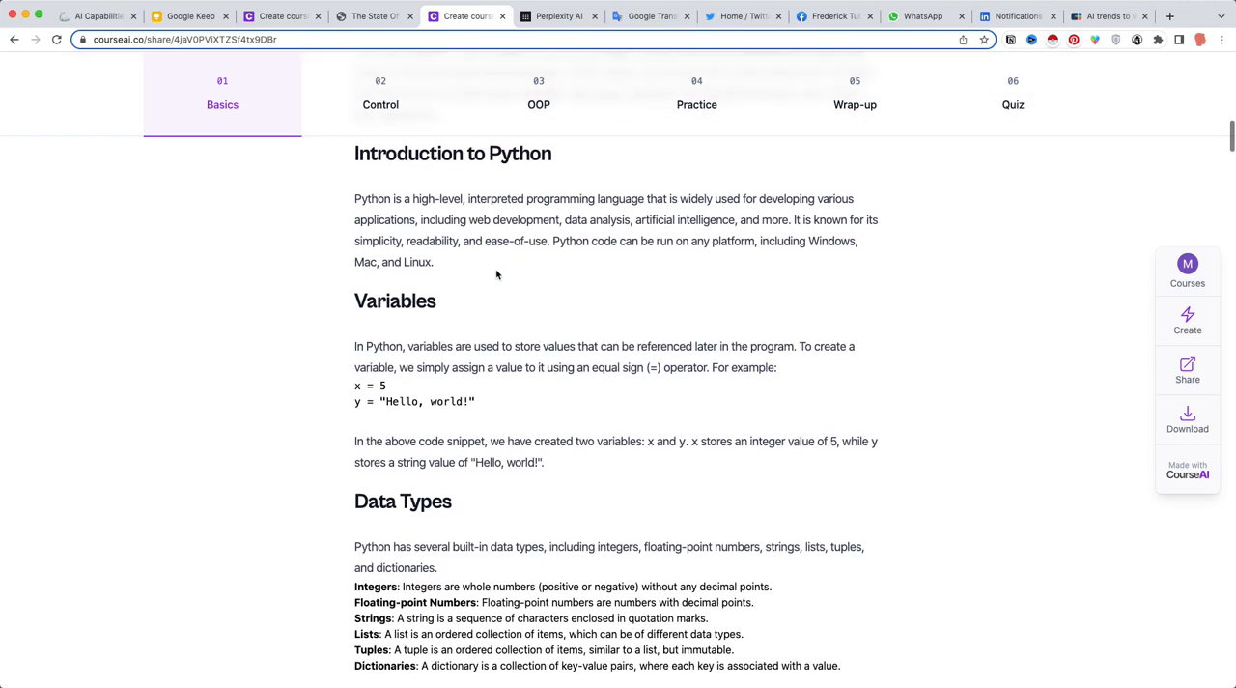
scroll(down, 3)
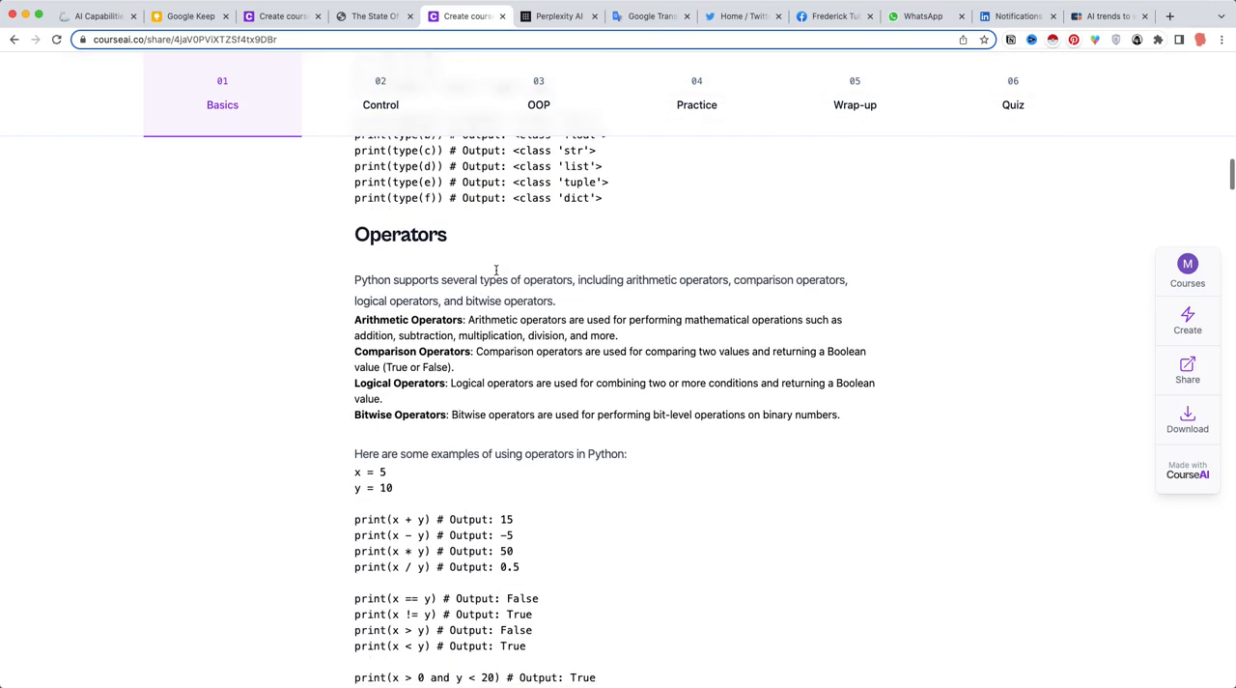
scroll(down, 3)
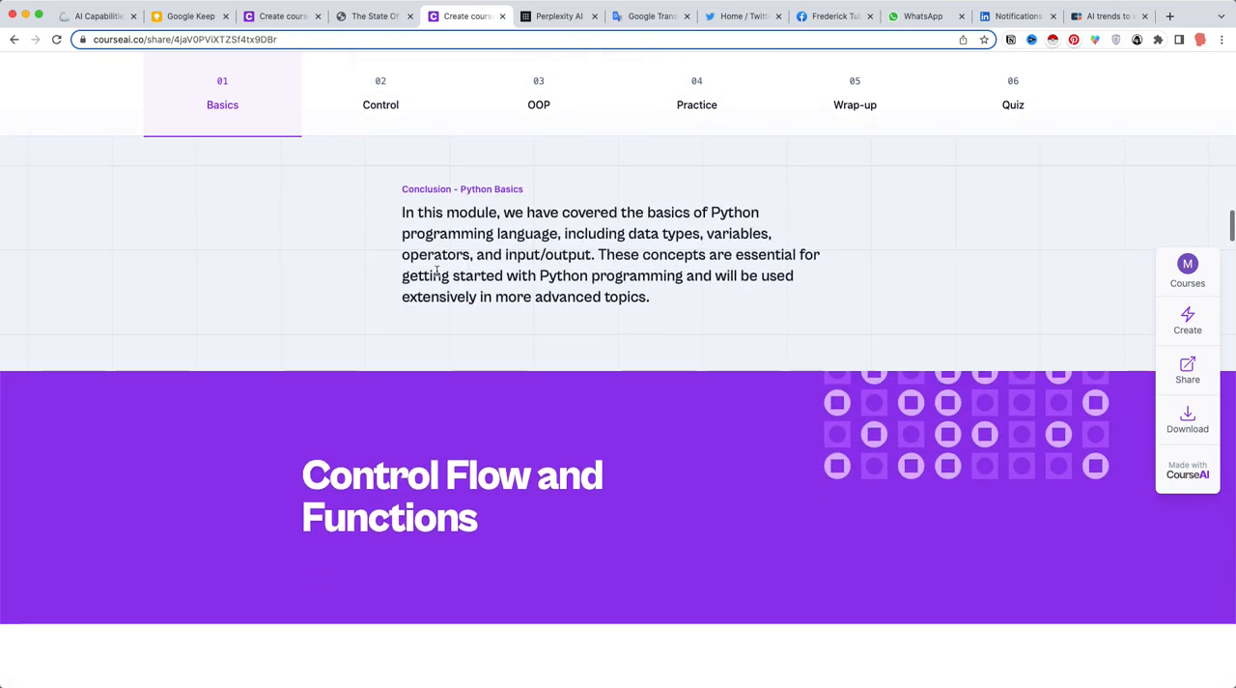
Read the Control Flow and Functions and OOP modules down to Practical Exercises
click(381, 92)
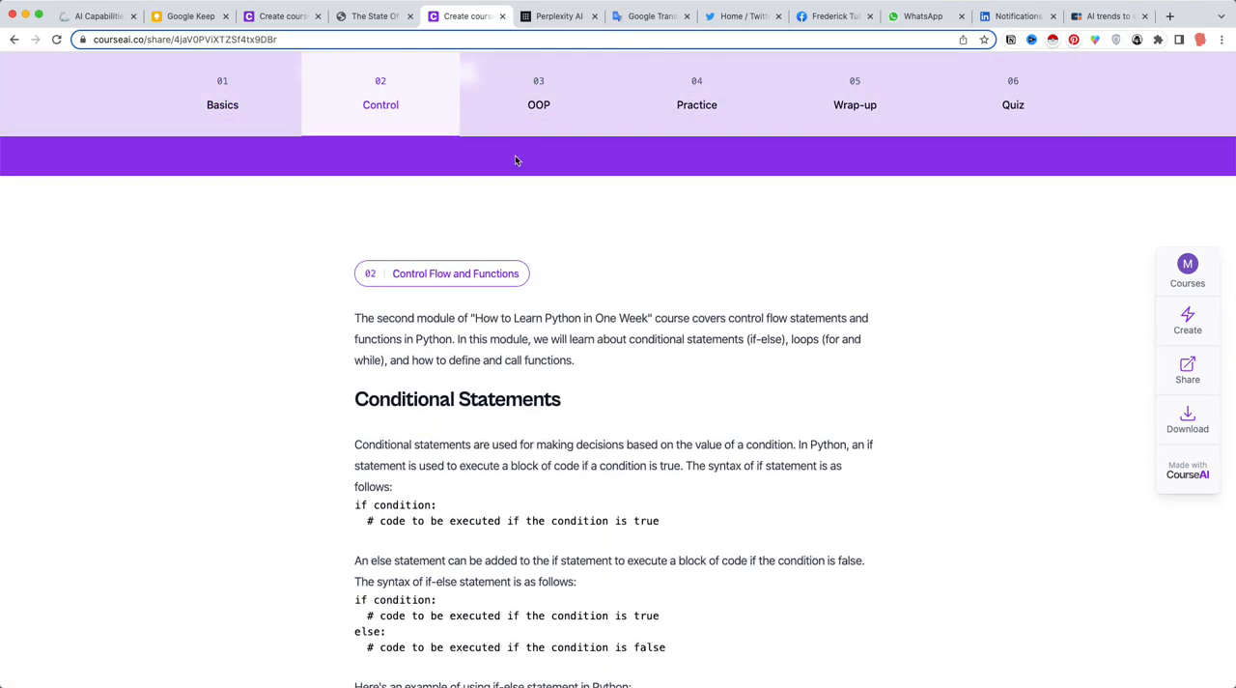
scroll(down, 3)
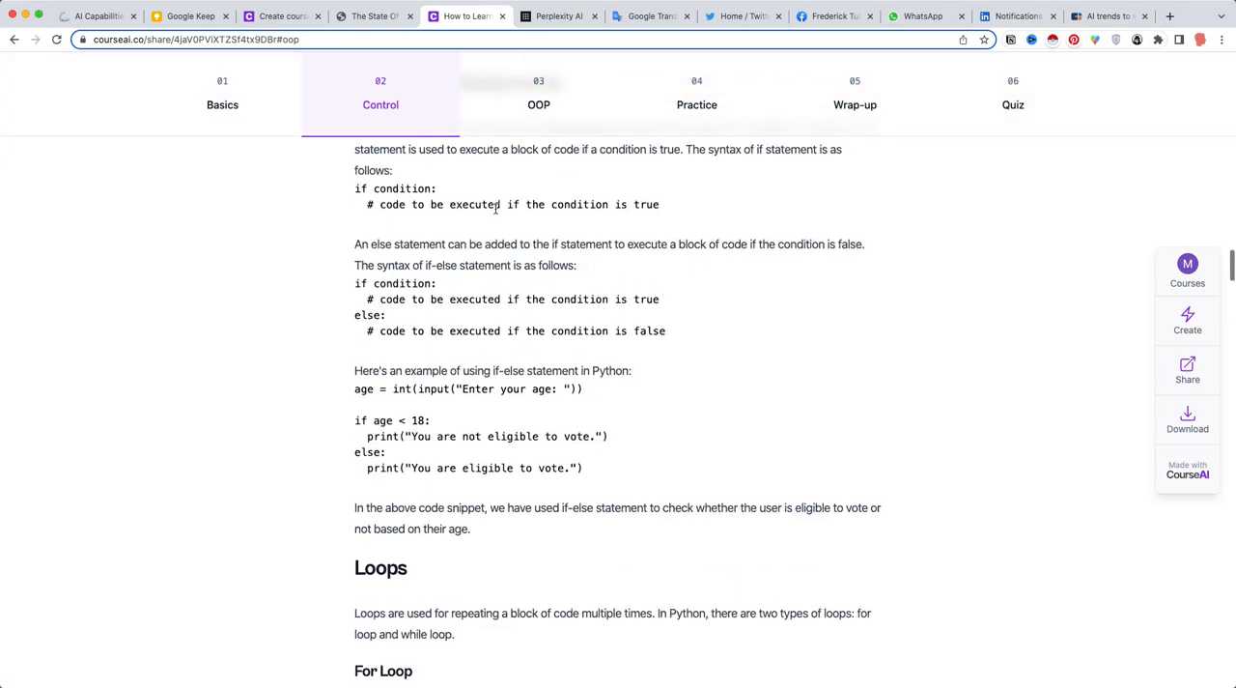
scroll(down, 3)
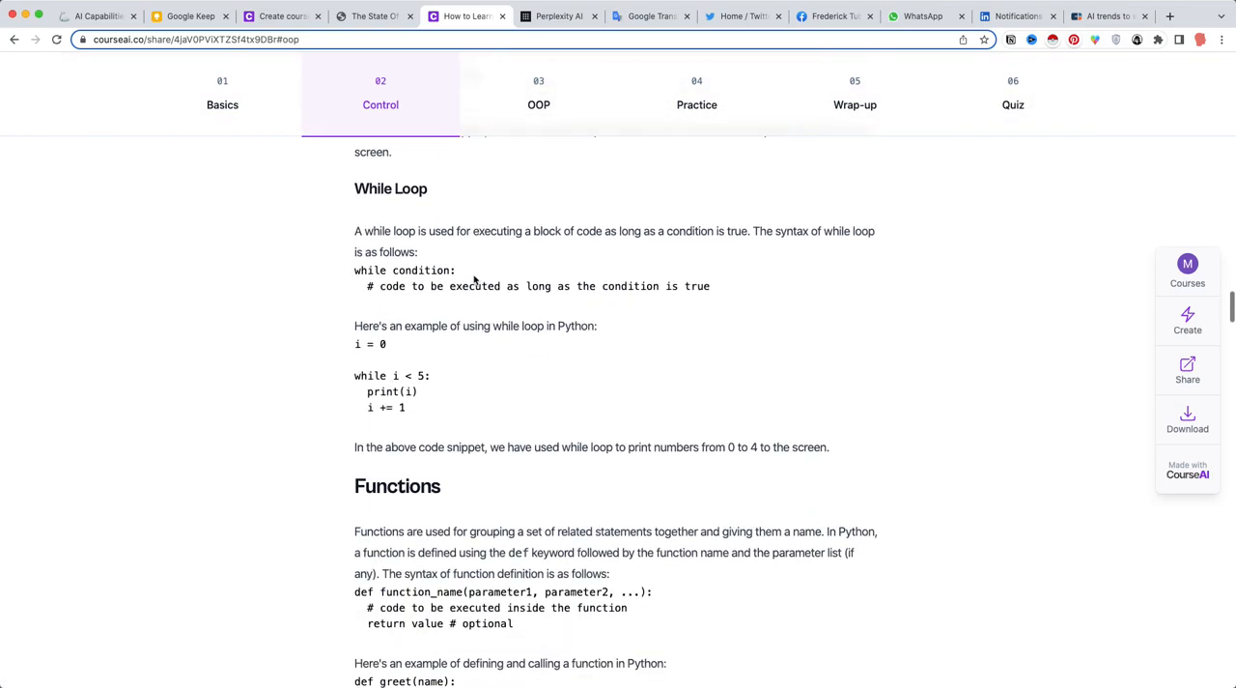
scroll(down, 3)
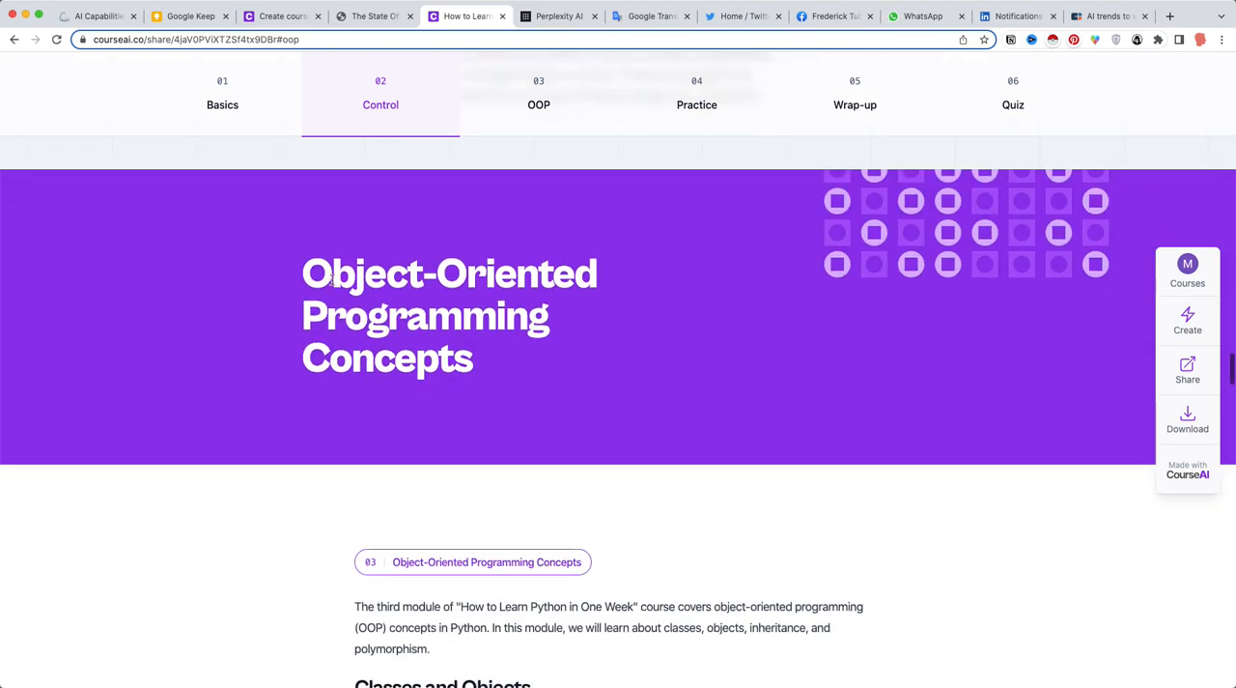
scroll(down, 3)
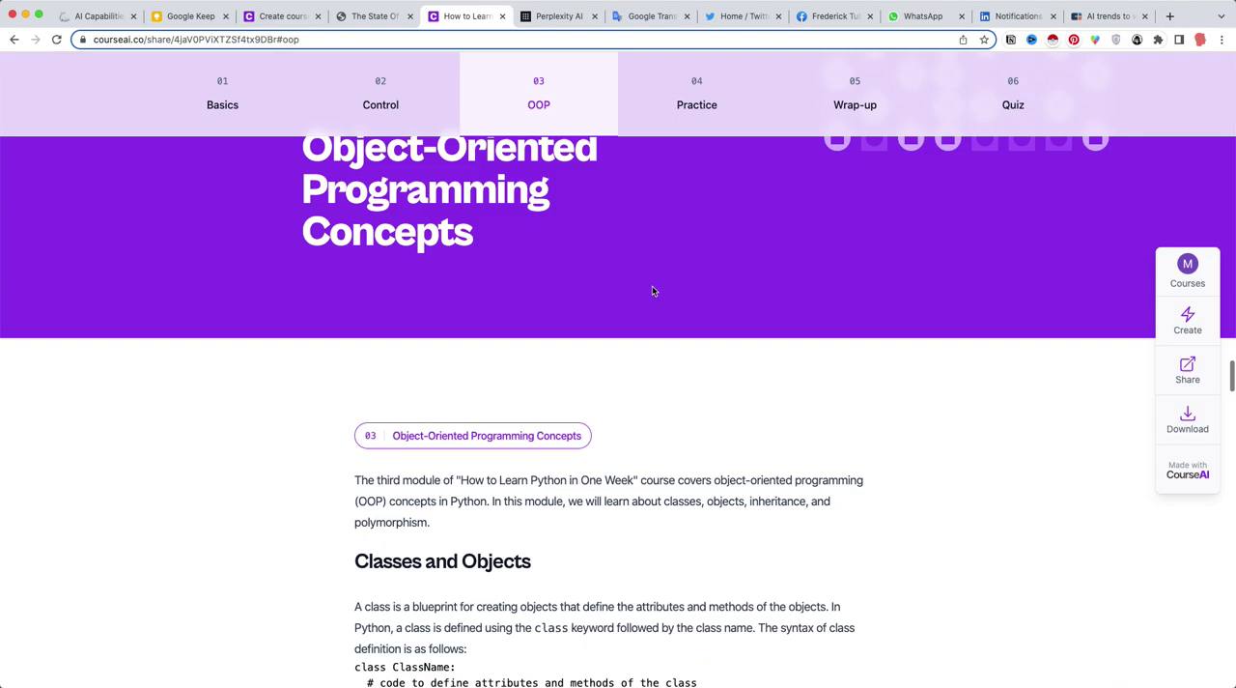
scroll(down, 3)
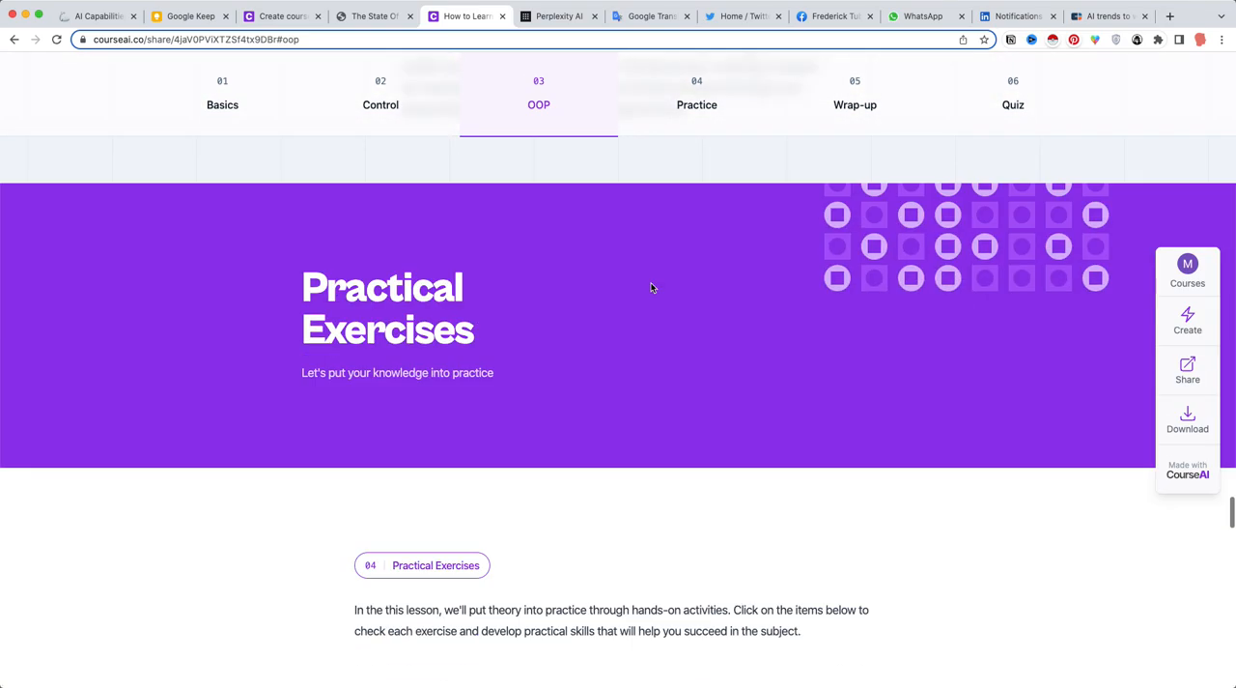
Expand Exercise 3: Bank Account Class, then review the Wrap-up module summary
click(696, 93)
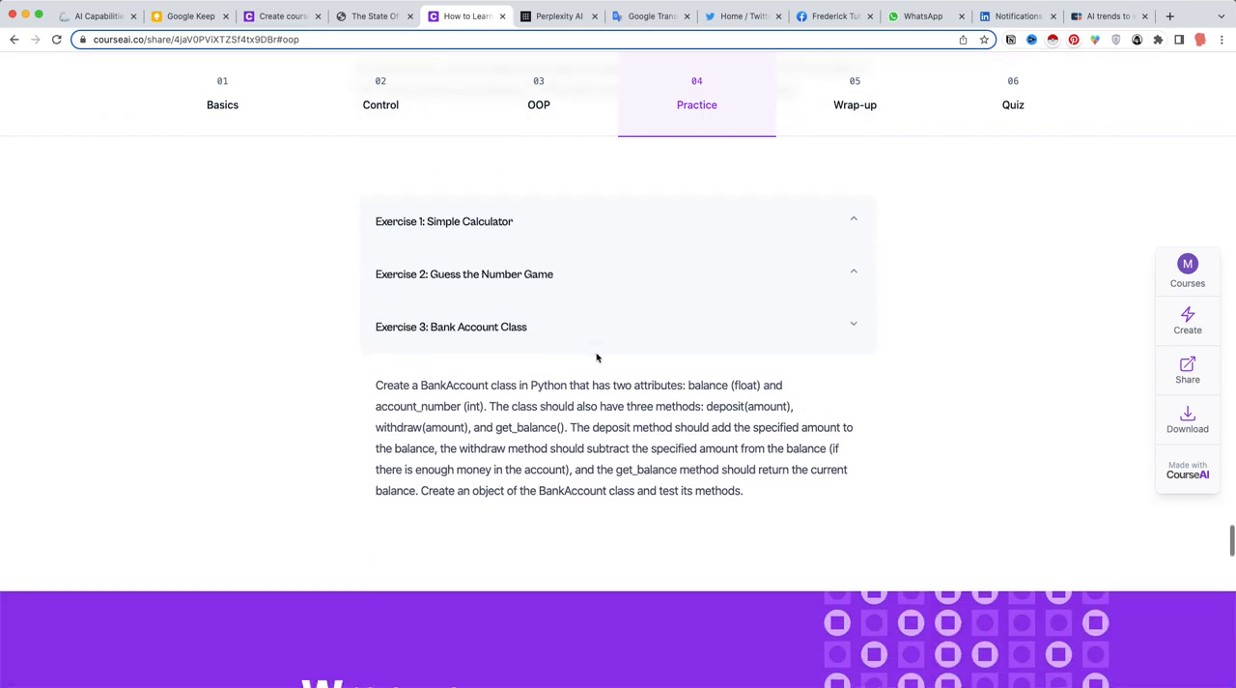
click(854, 93)
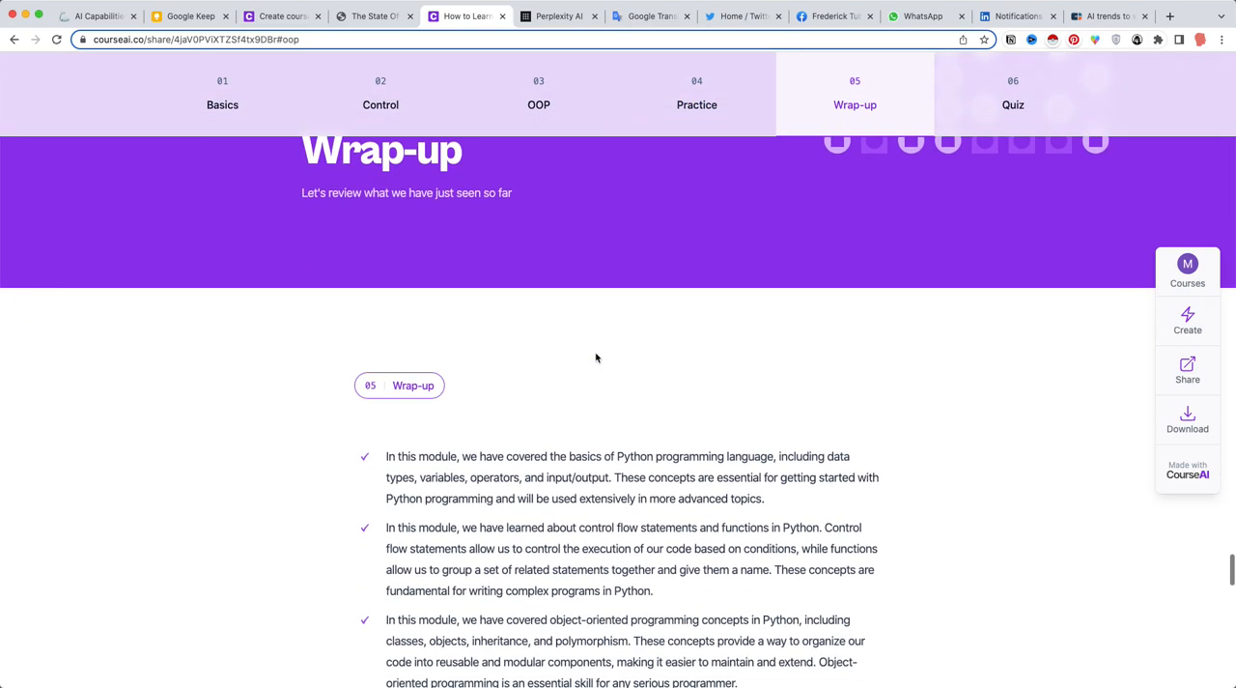
scroll(down, 3)
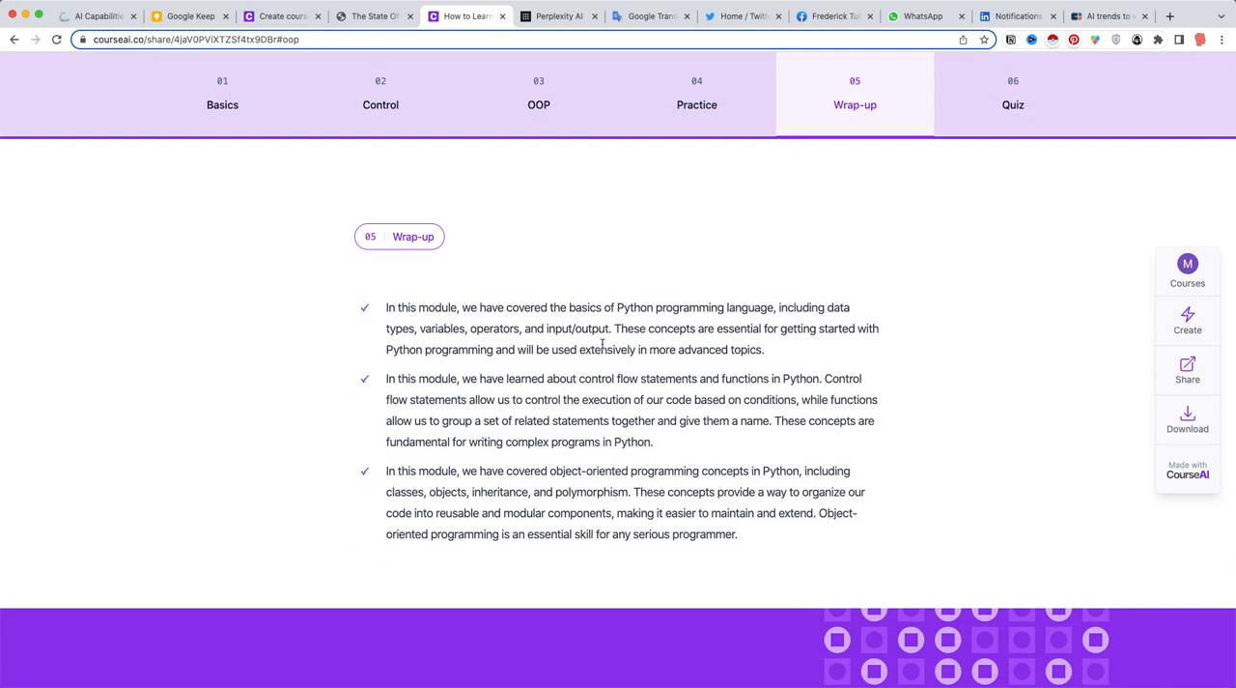
mouse_move(549, 344)
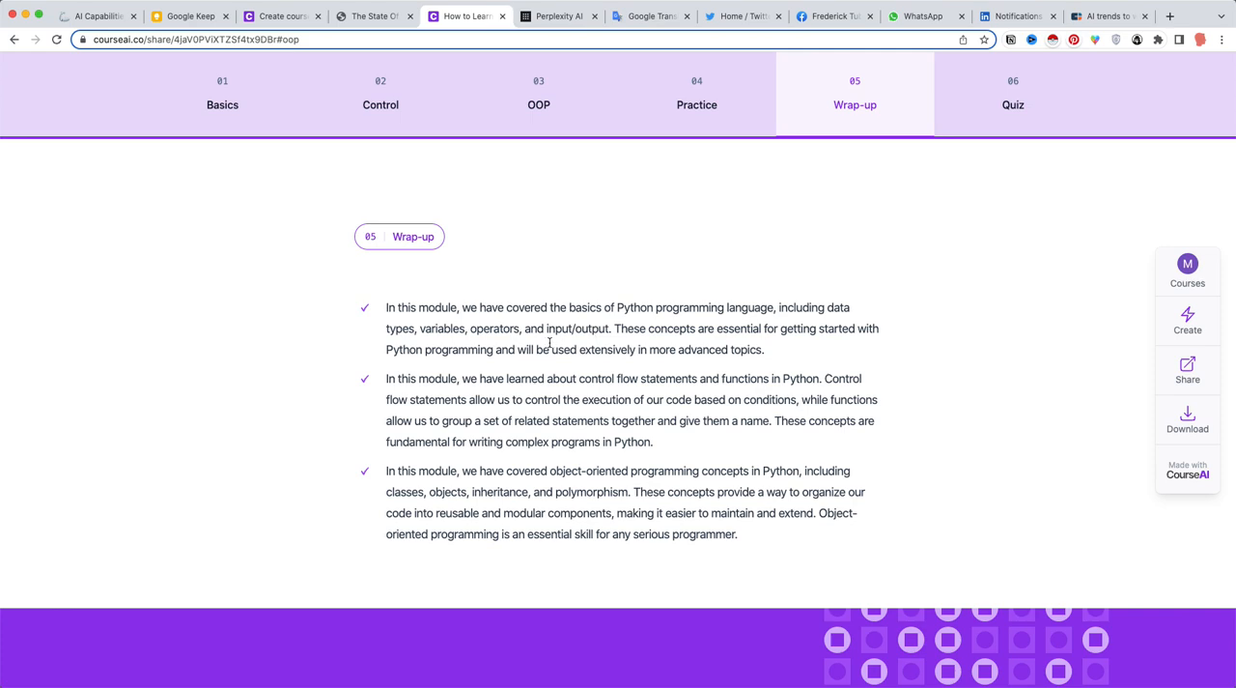
mouse_move(544, 344)
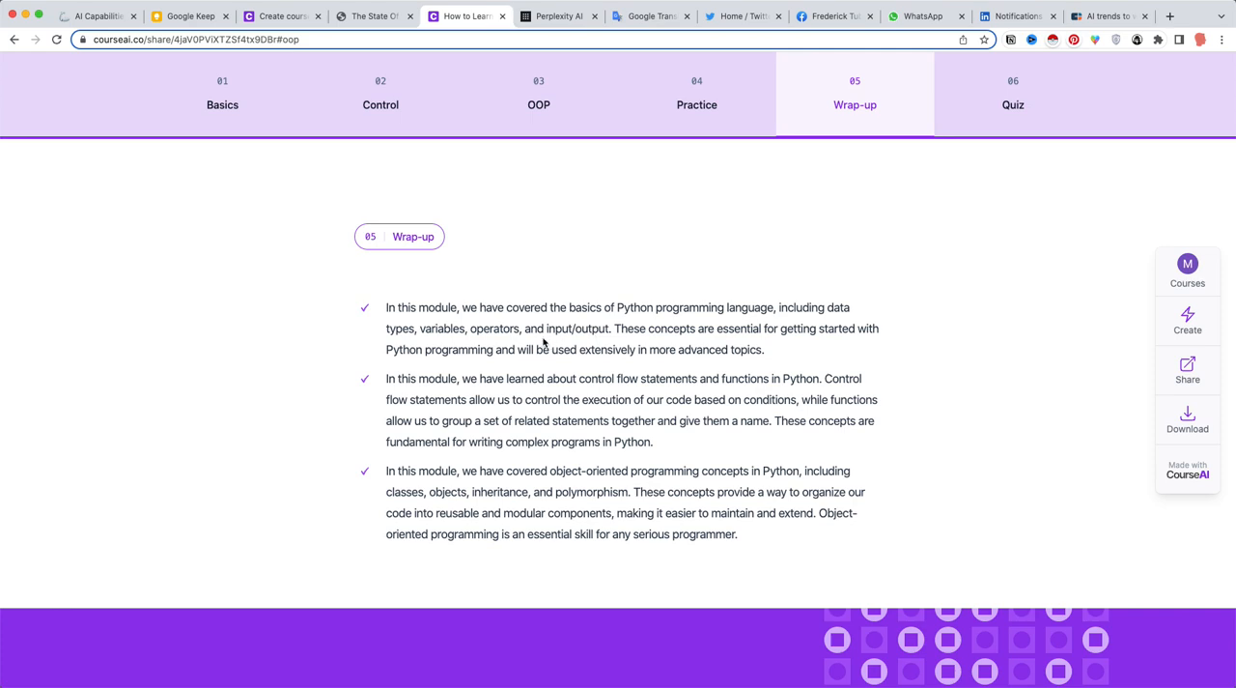
mouse_move(1098, 434)
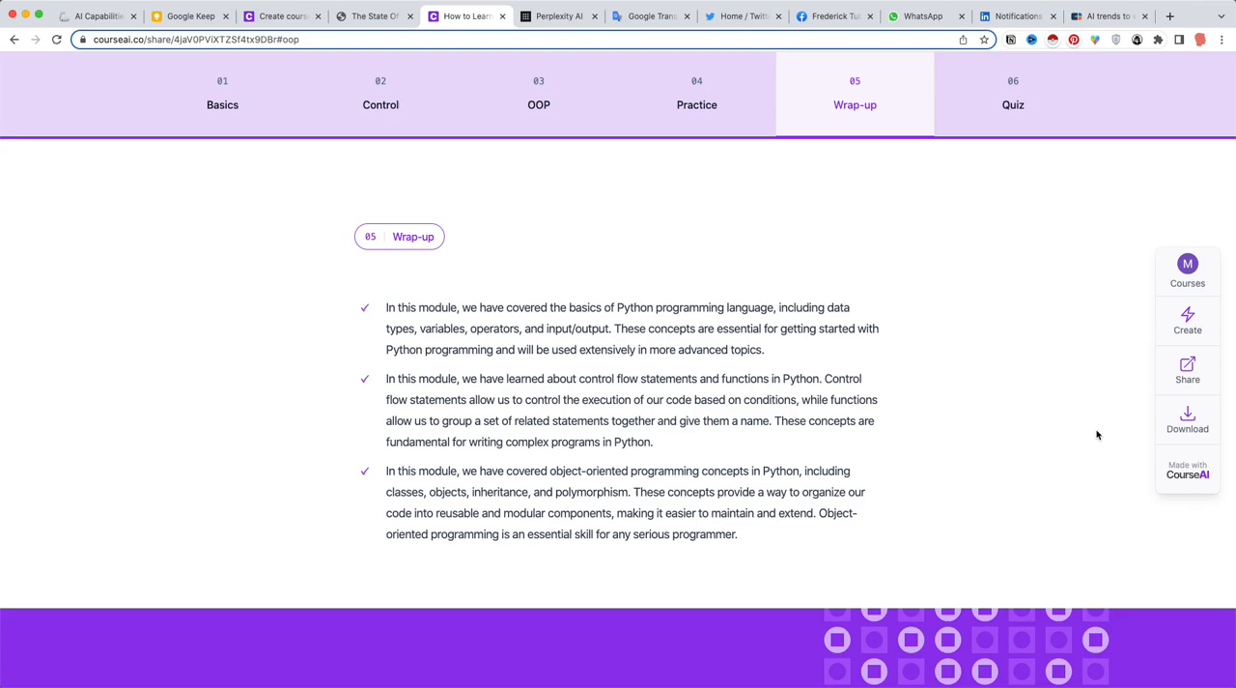